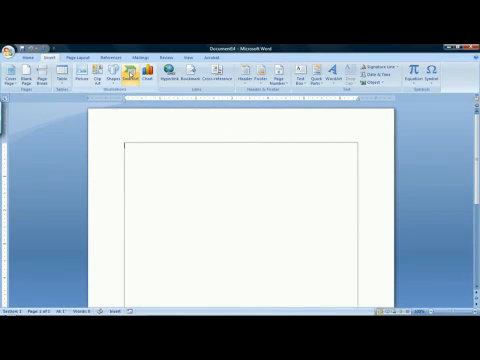
Insert a SmartArt Organization Chart from the Hierarchy category into the document
click(136, 72)
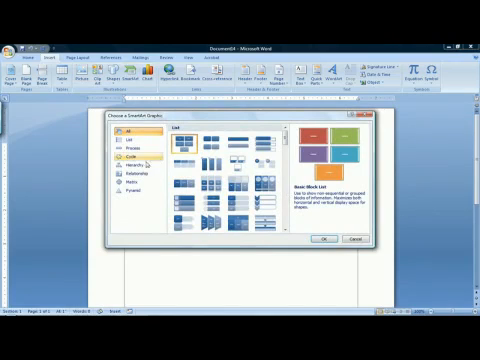
click(136, 156)
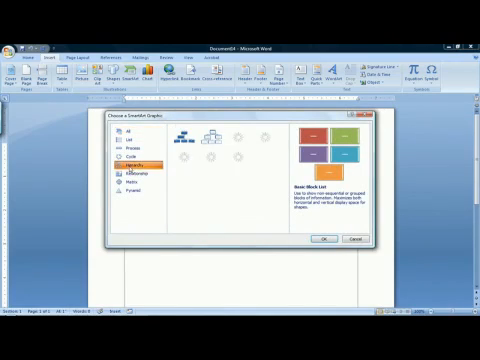
click(128, 156)
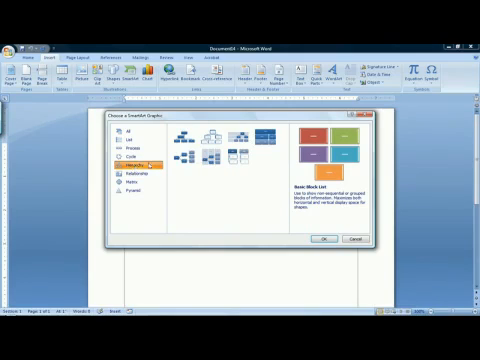
click(190, 132)
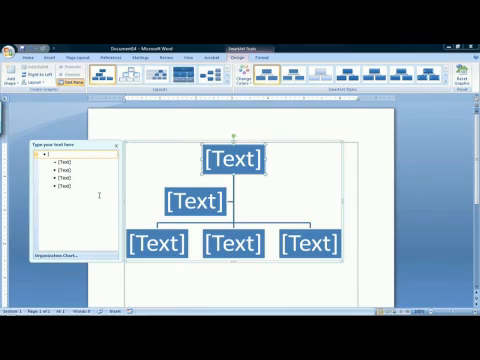
Label the chart boxes You, Spouse, Child 1 and Child 2
text(You)
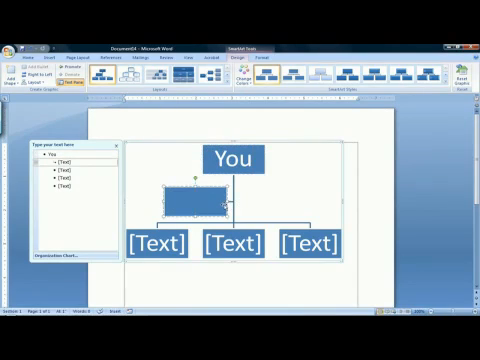
text(Sp)
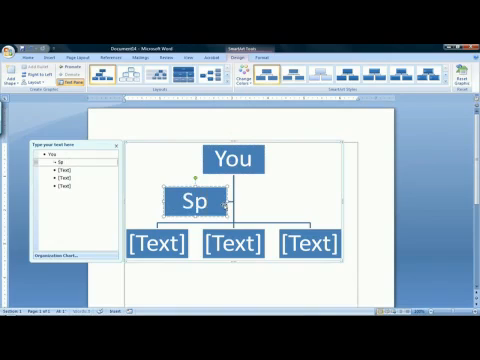
text(ouse)
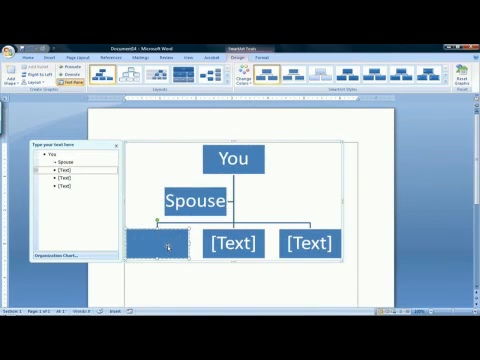
text(Child 1)
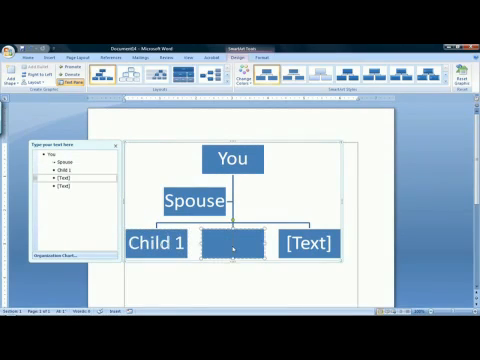
text(Child 2)
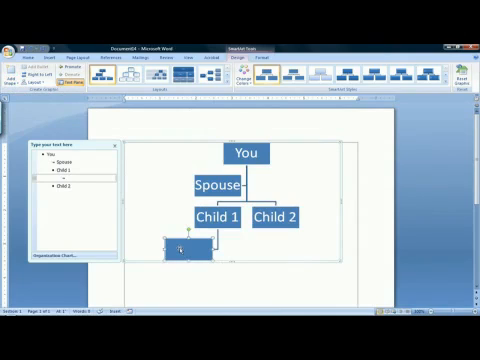
Name the new box beneath Child 1 'Son In Law'
text(Son In Law)
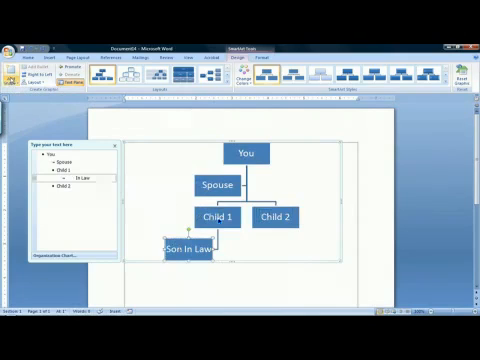
Add a 'Grandchild 1' box below Son In Law
click(18, 68)
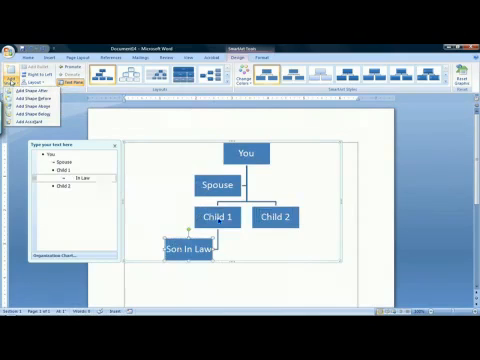
mouse_move(40, 114)
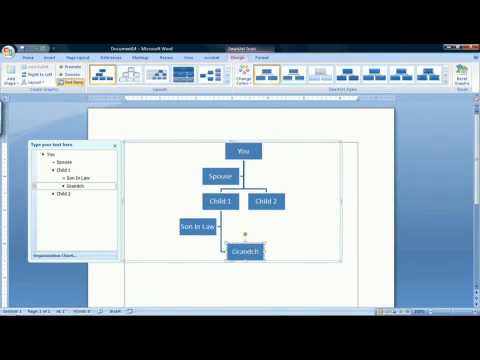
text(Grandchild 1)
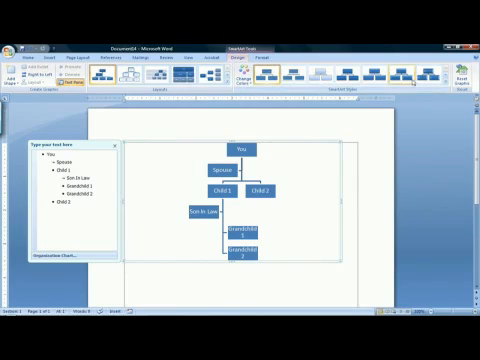
Add another grandchild box under the Son In Law branch
click(452, 72)
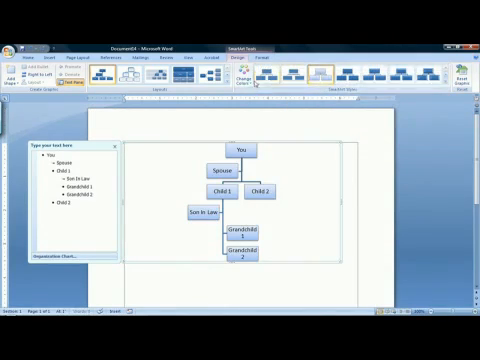
Recolor the family tree with a Colorful scheme via Change Colors
click(252, 72)
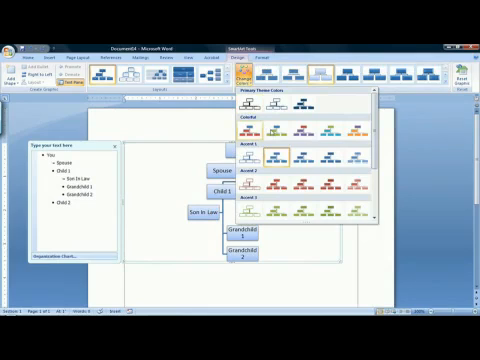
click(296, 152)
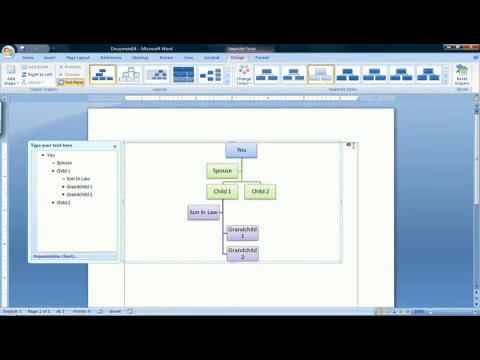